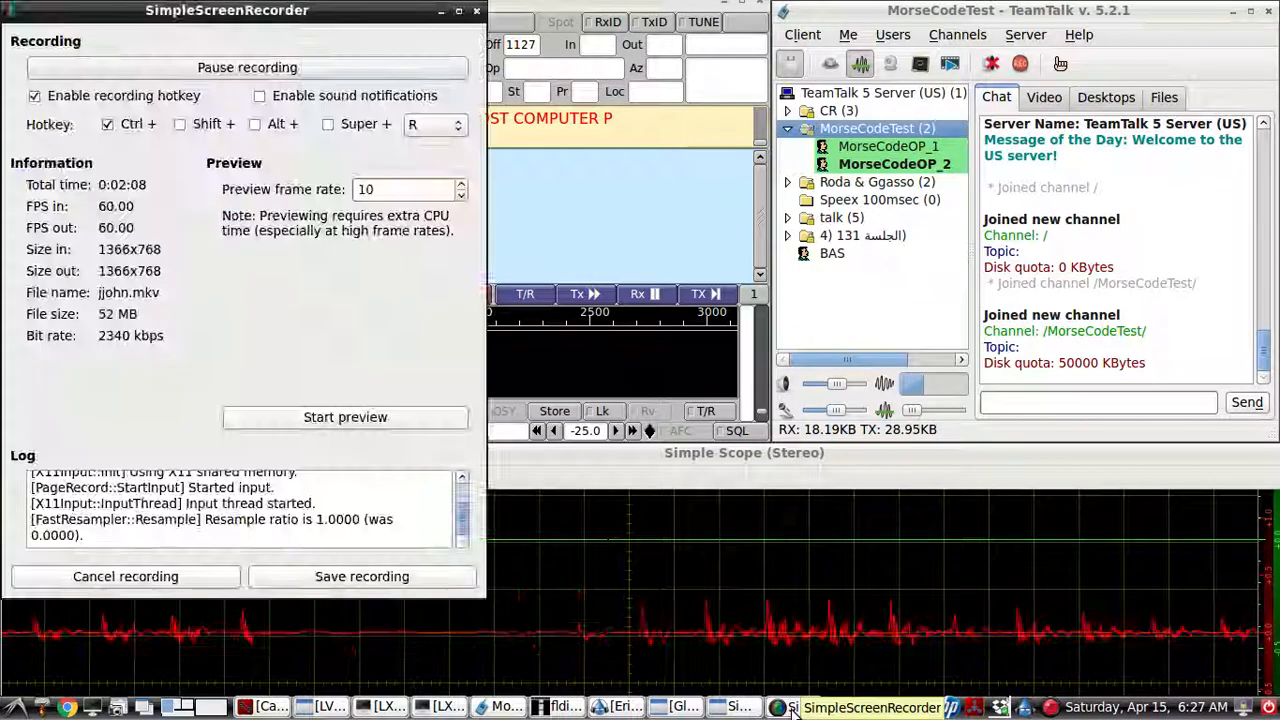
Hide the SimpleScreenRecorder window from its tray icon so the VNC desktop shows
right_click(227, 10)
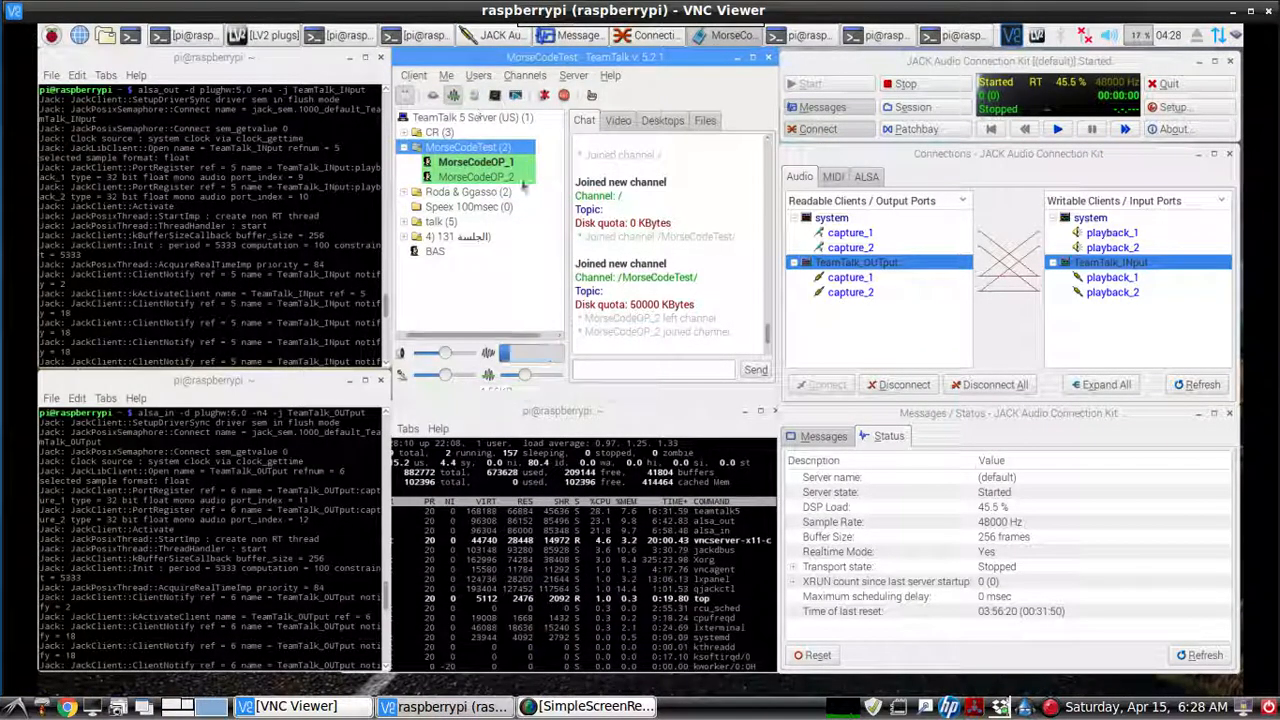
Focus the Raspberry Pi desktop and open the JACK Setup dialog
left_click(475, 176)
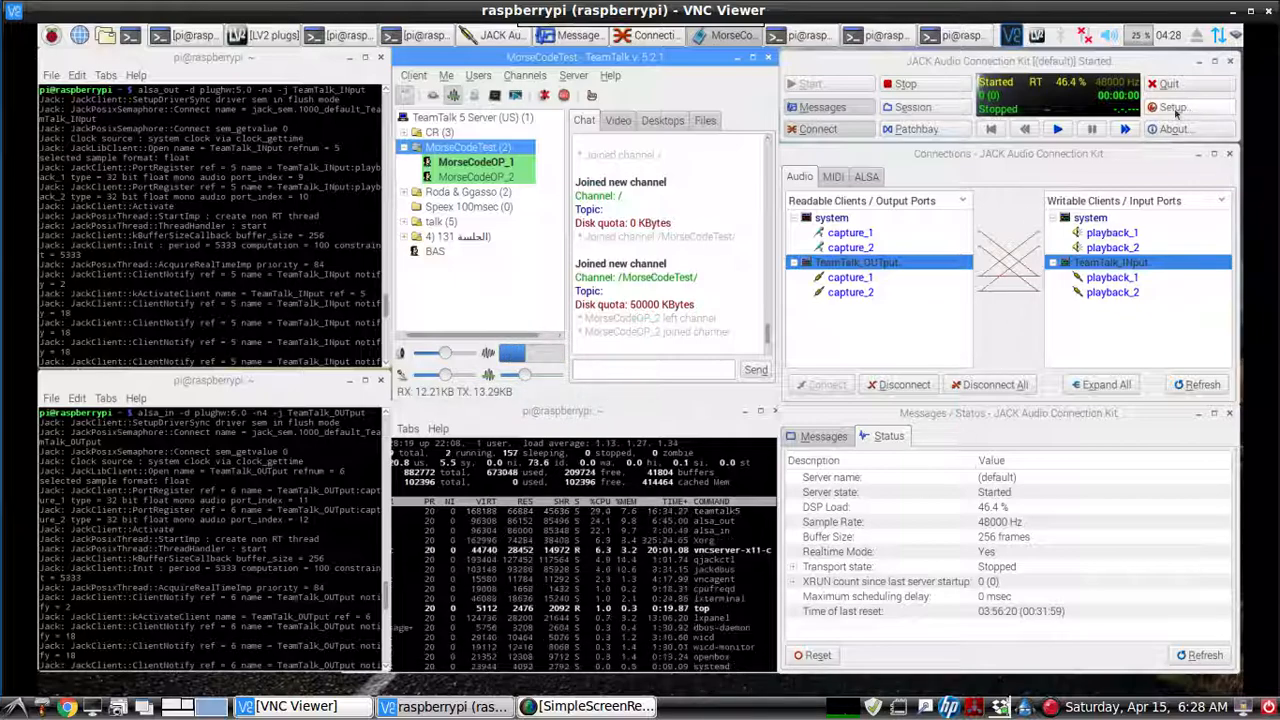
left_click(1172, 107)
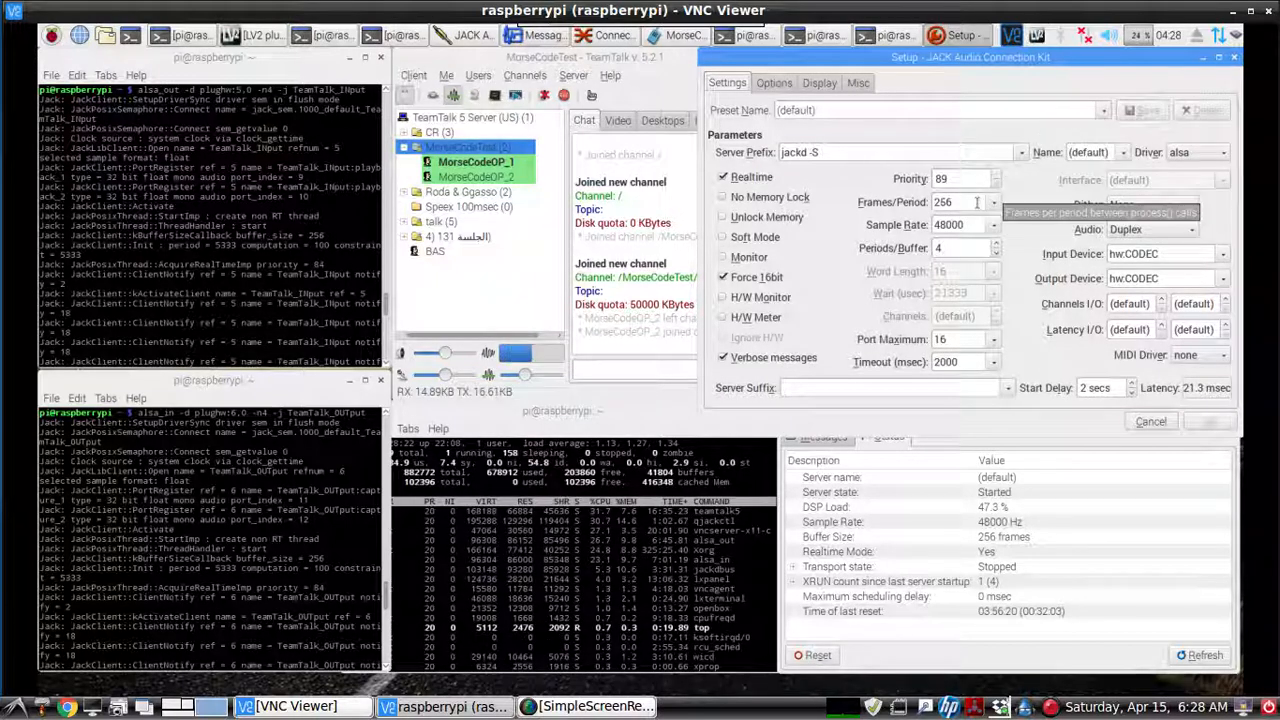
Review the JACK Settings parameters (48000 Hz, 256 frames), then view the Misc options
left_click(963, 202)
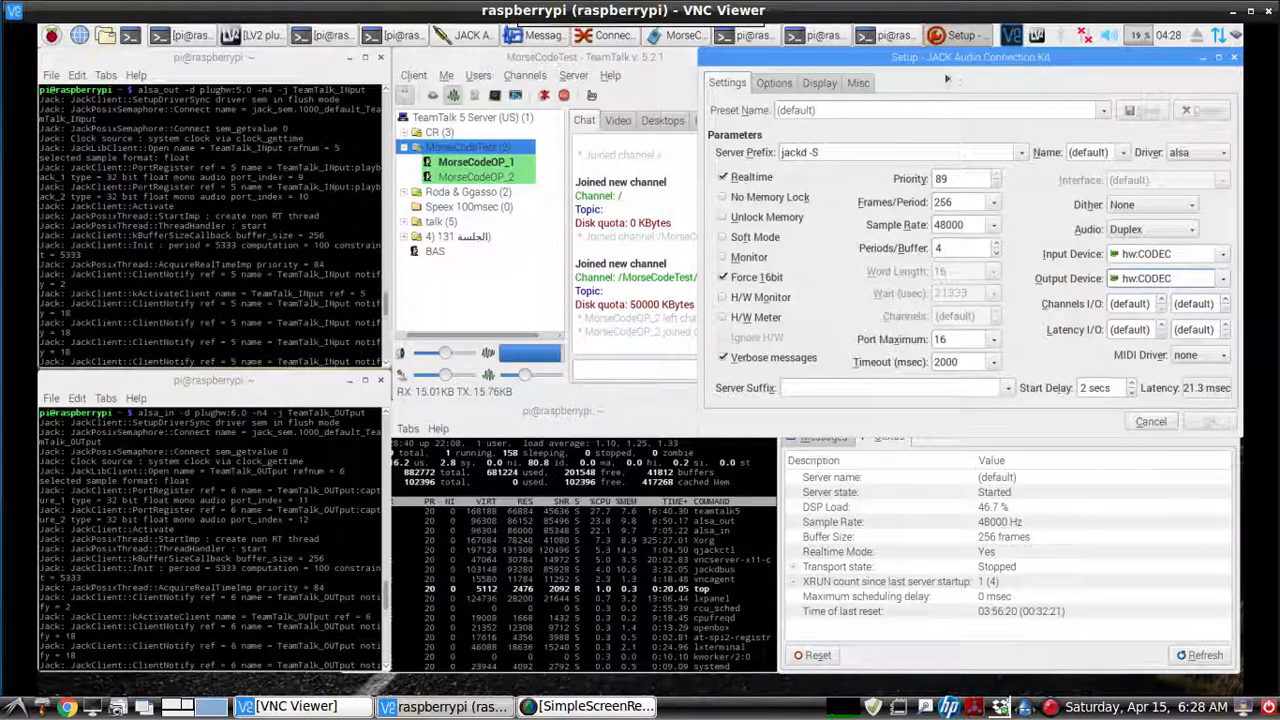
left_click(857, 82)
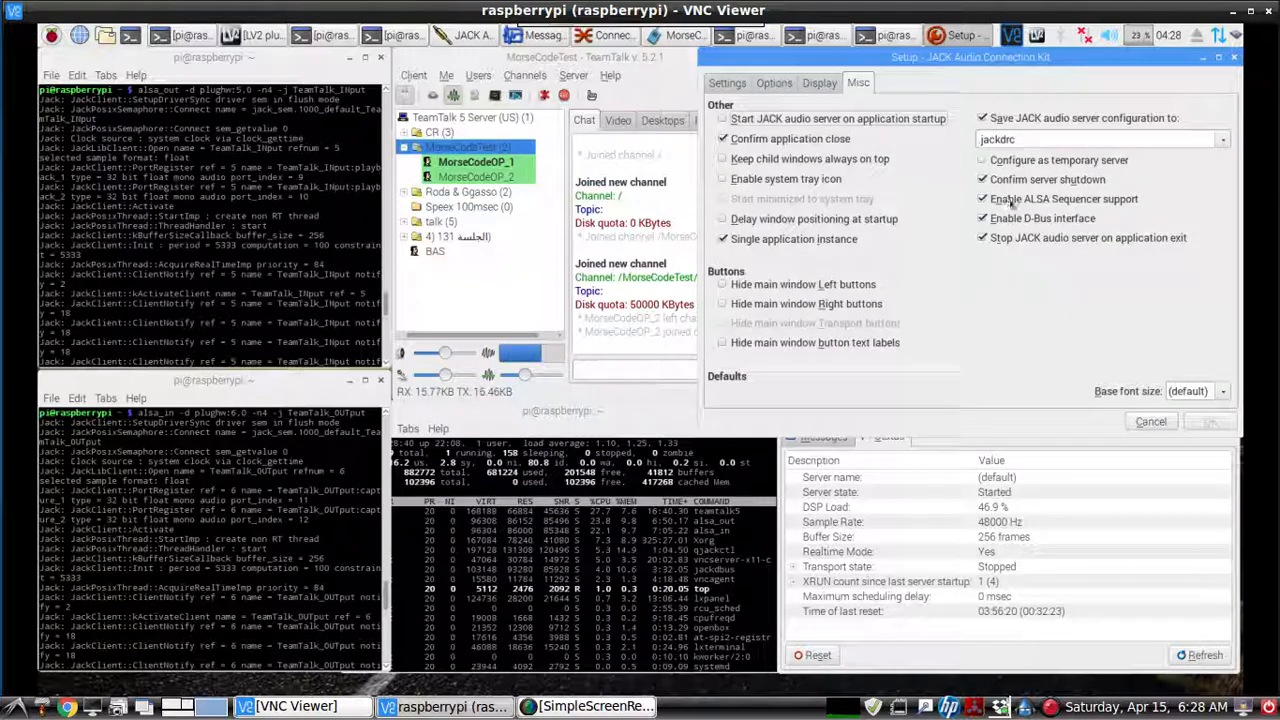